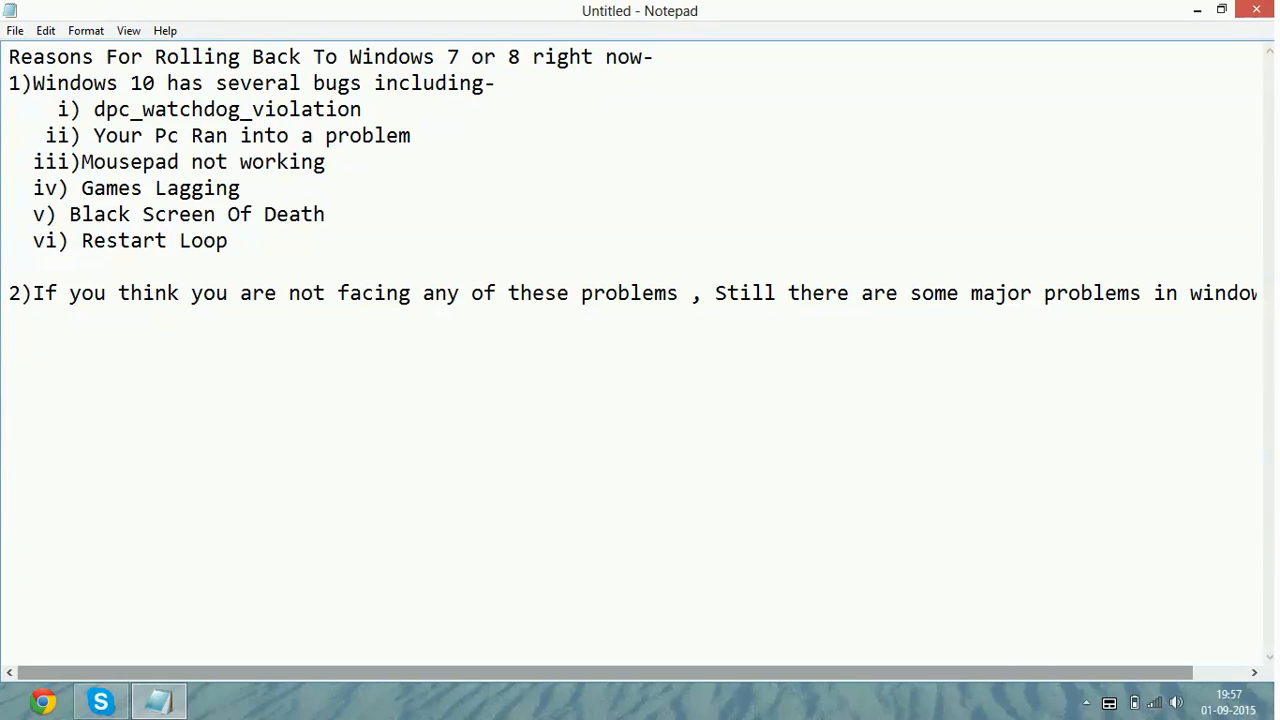
Step: Insert a space after 'iii)' so the third bug reads 'iii) Mousepad not working'
{"action": "key", "text": "Enter"}
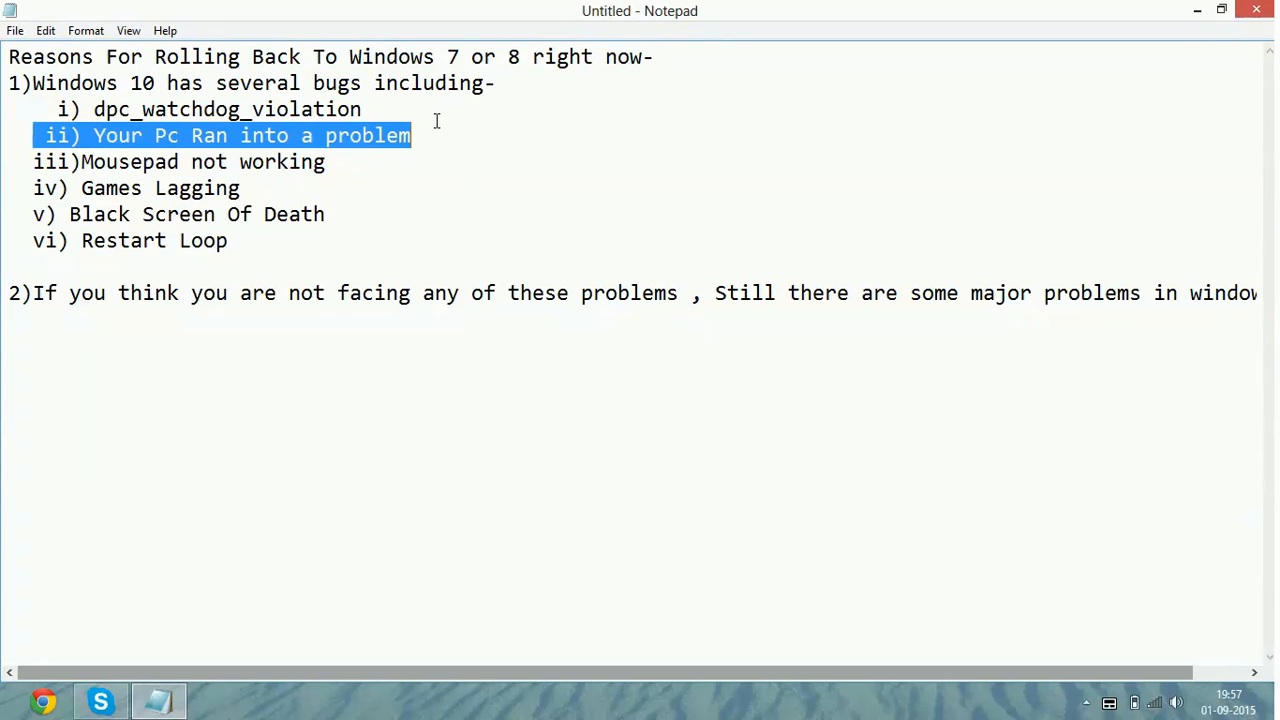
{"action": "left_click", "coordinate": [424, 136]}
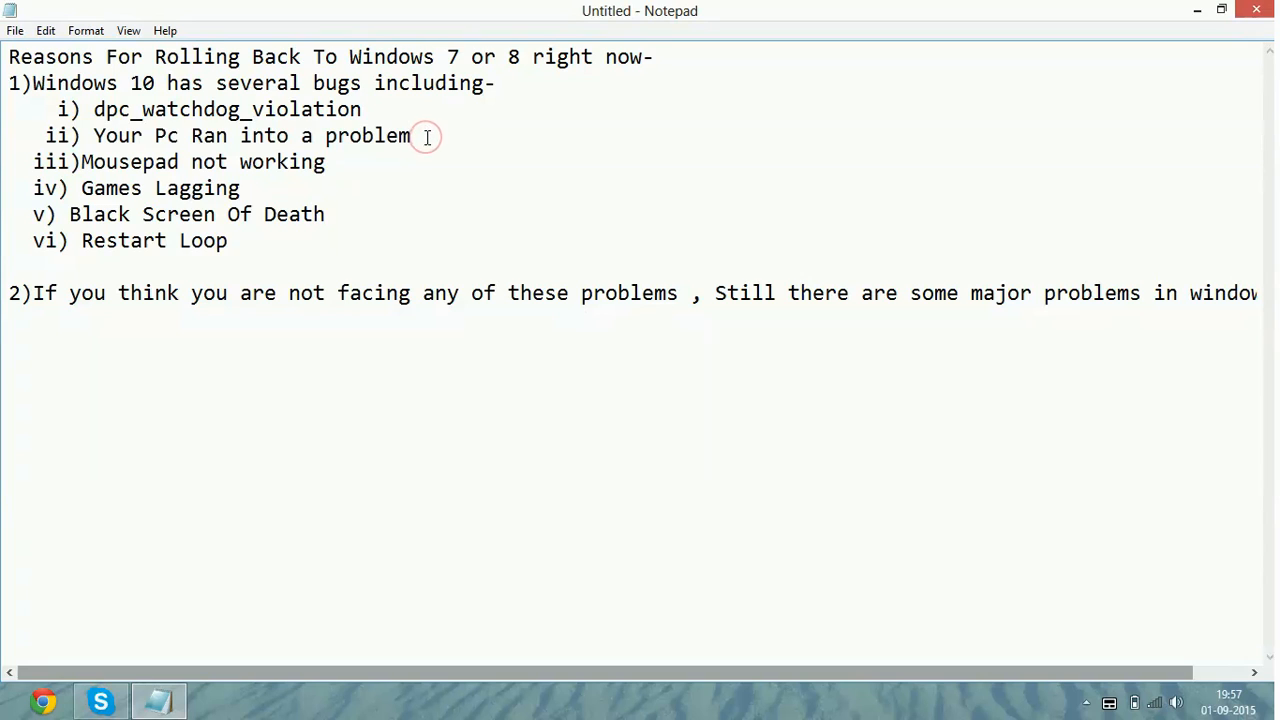
{"action": "left_click", "coordinate": [424, 136]}
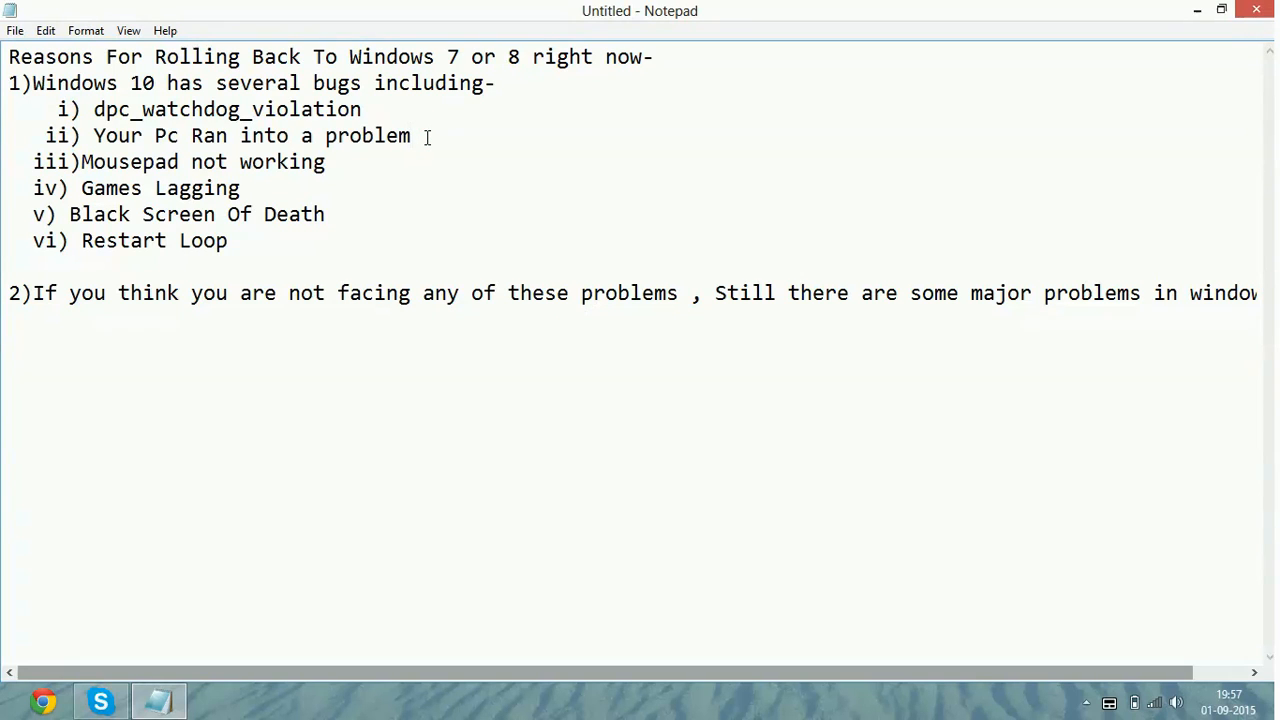
{"action": "left_click", "coordinate": [412, 136]}
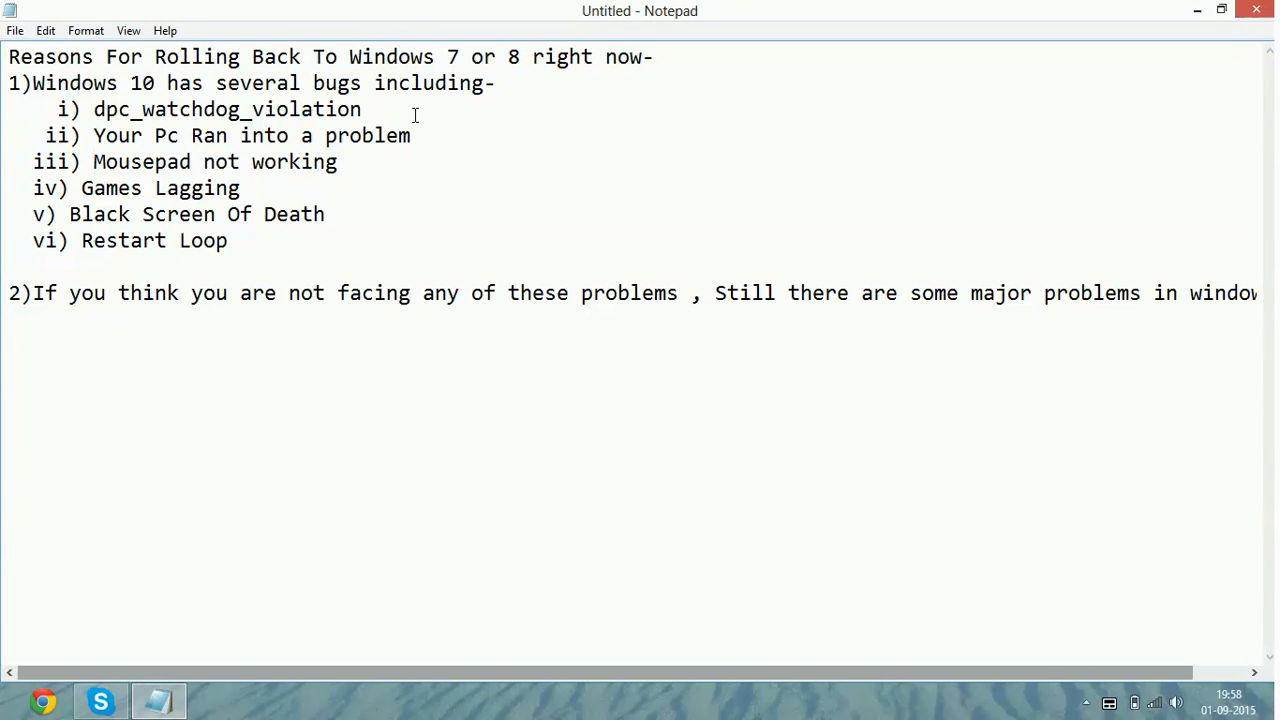
{"action": "left_click", "coordinate": [348, 162]}
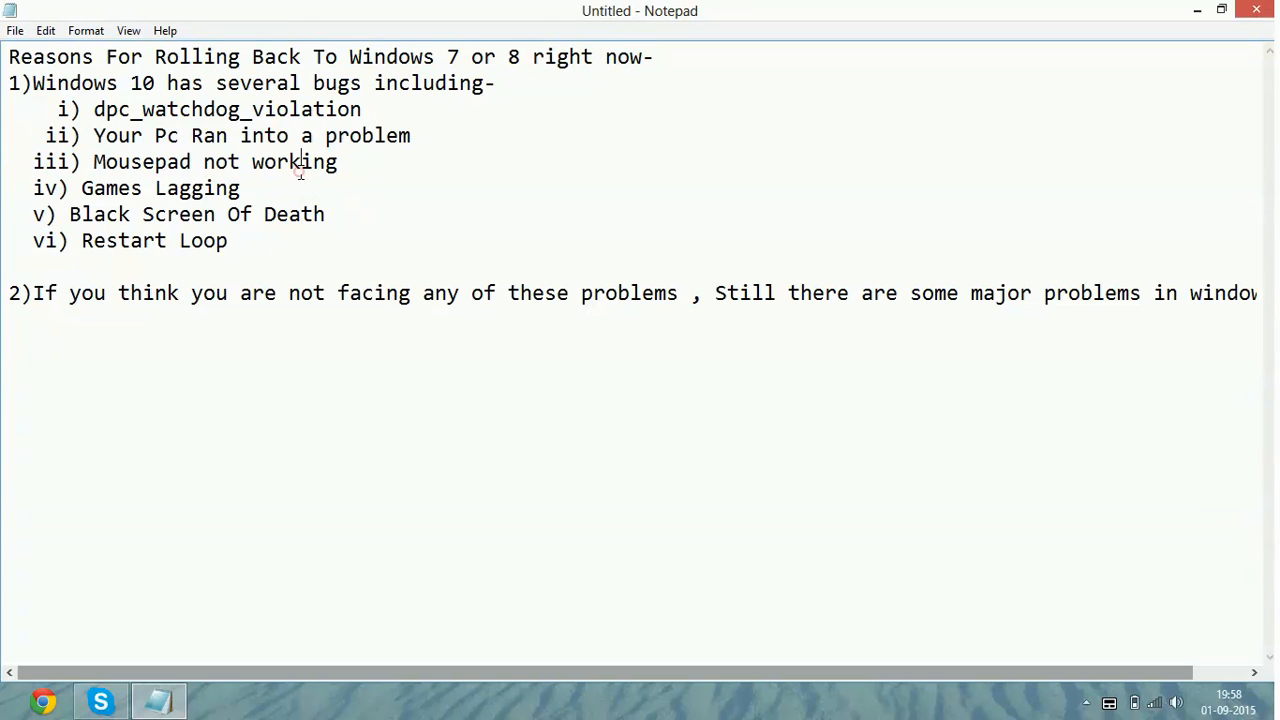
{"action": "double_click", "coordinate": [196, 188]}
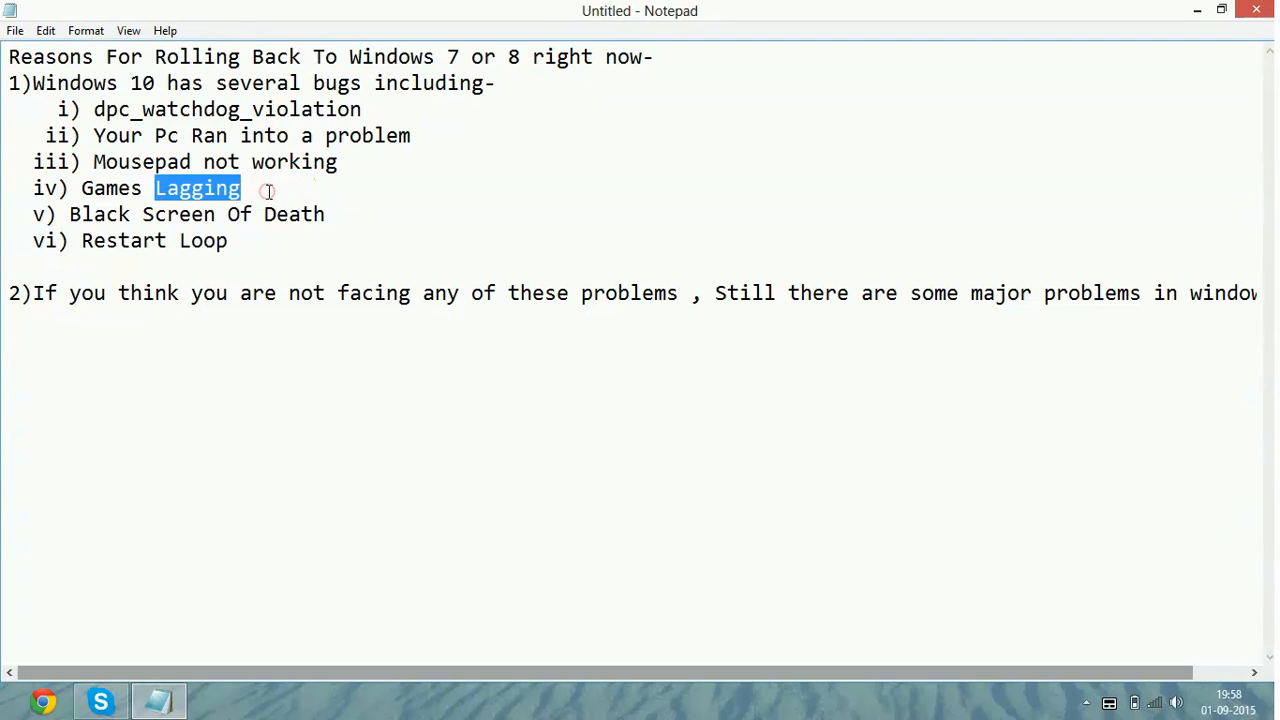
{"action": "left_click", "coordinate": [270, 188]}
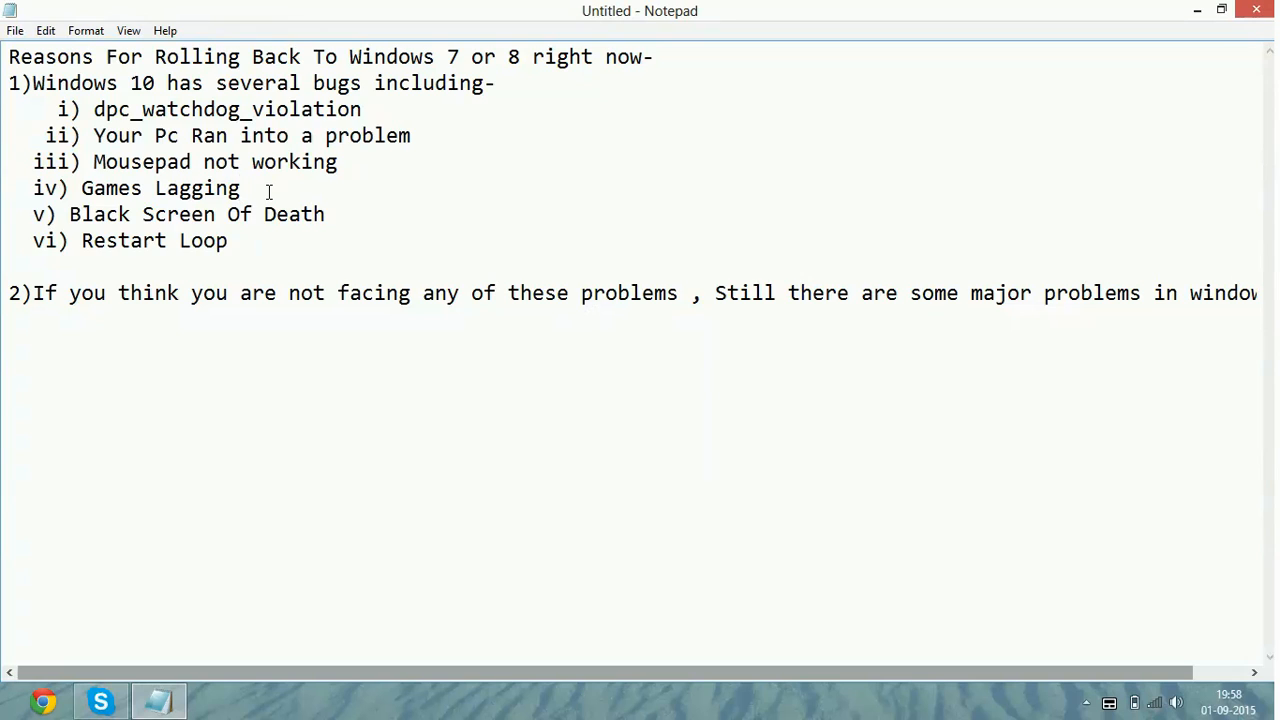
{"action": "left_click", "coordinate": [240, 188]}
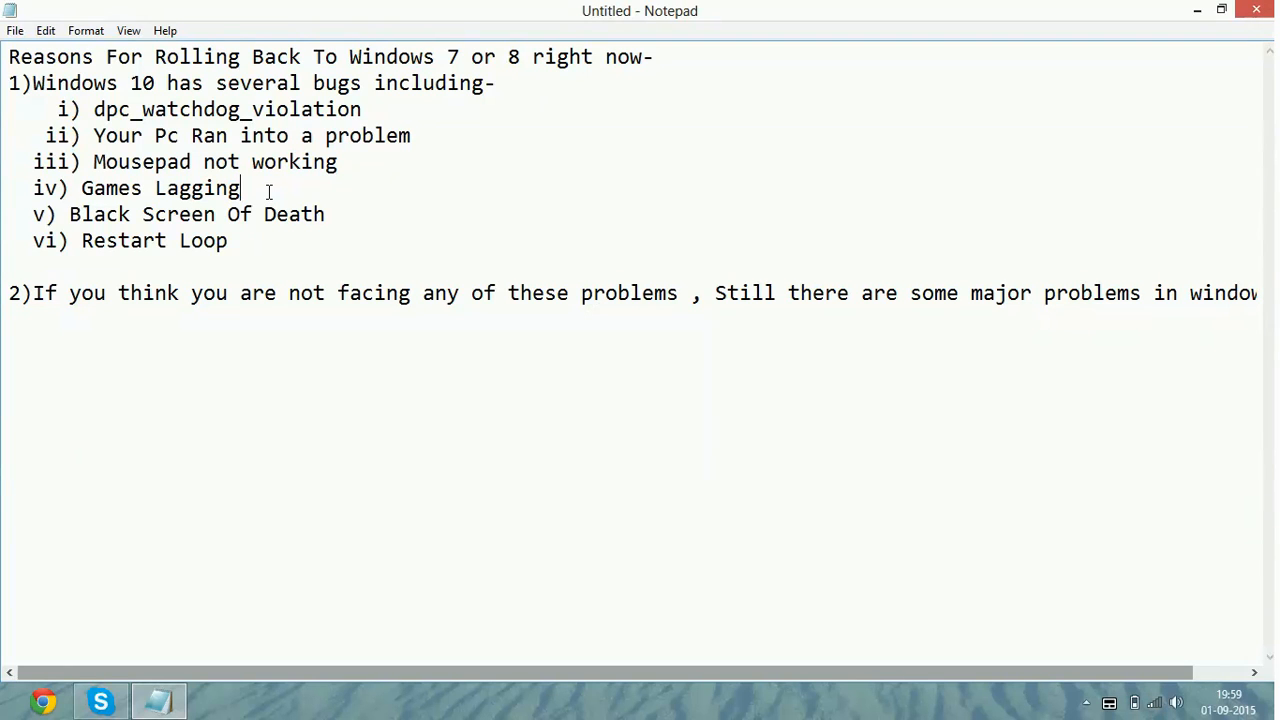
{"action": "mouse_move", "coordinate": [354, 248]}
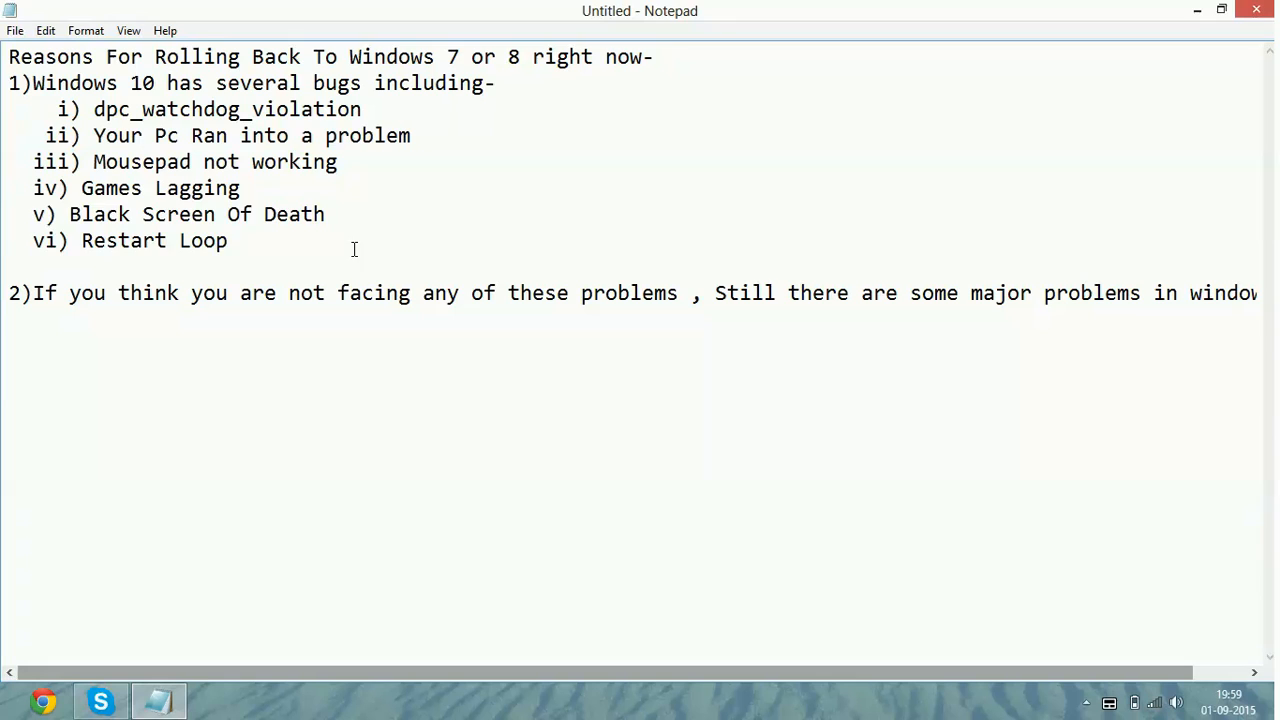
{"action": "left_click", "coordinate": [324, 214]}
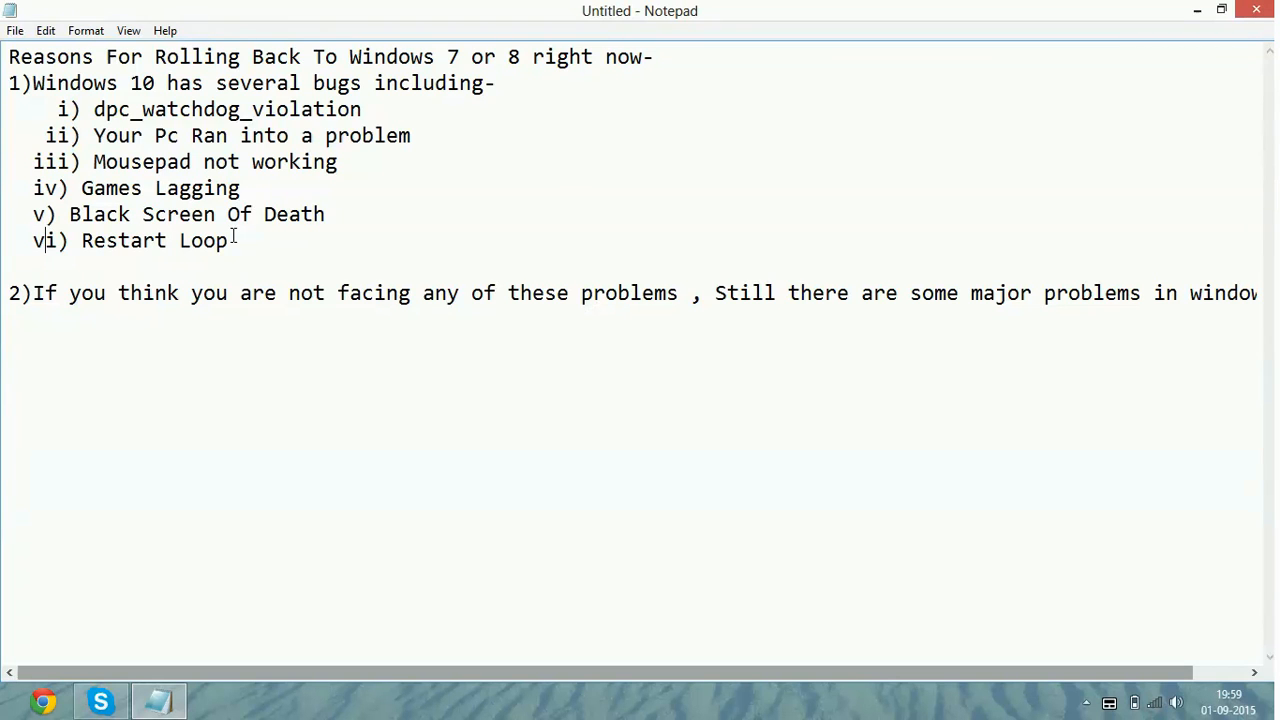
{"action": "left_click_drag", "start_coordinate": [32, 240], "coordinate": [228, 240]}
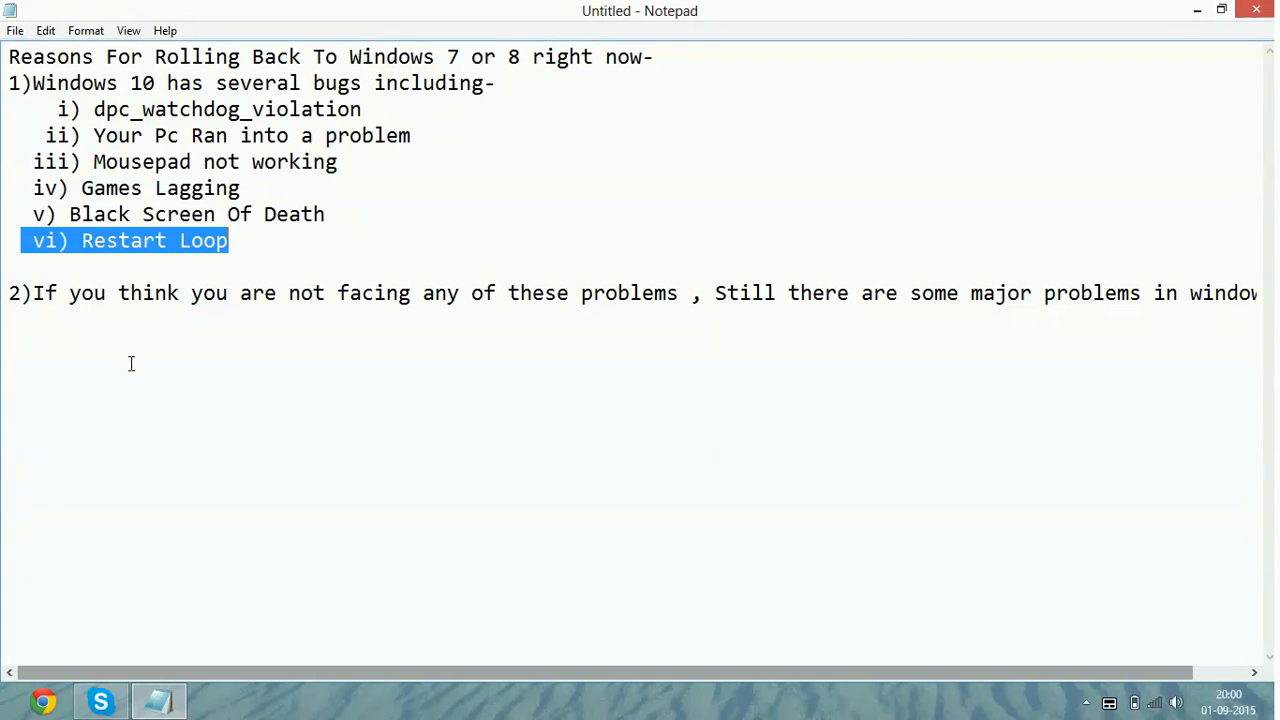
{"action": "left_click", "coordinate": [128, 364]}
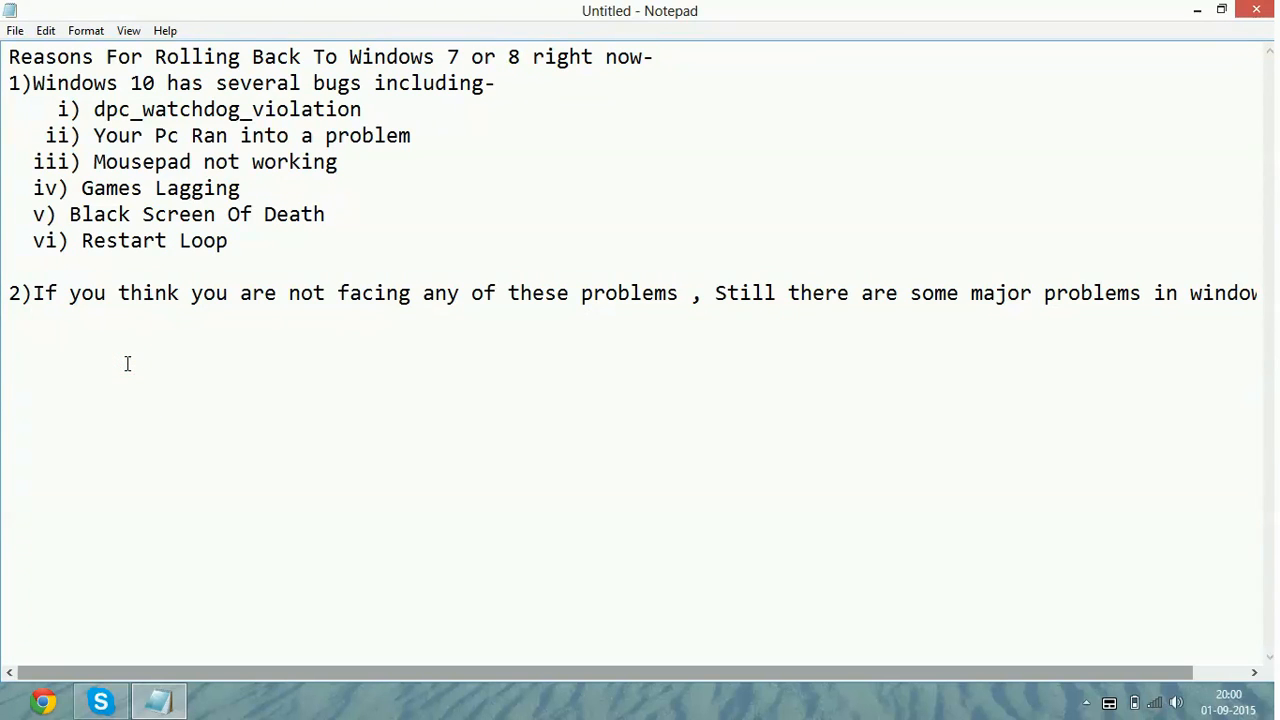
{"action": "key", "text": "enter"}
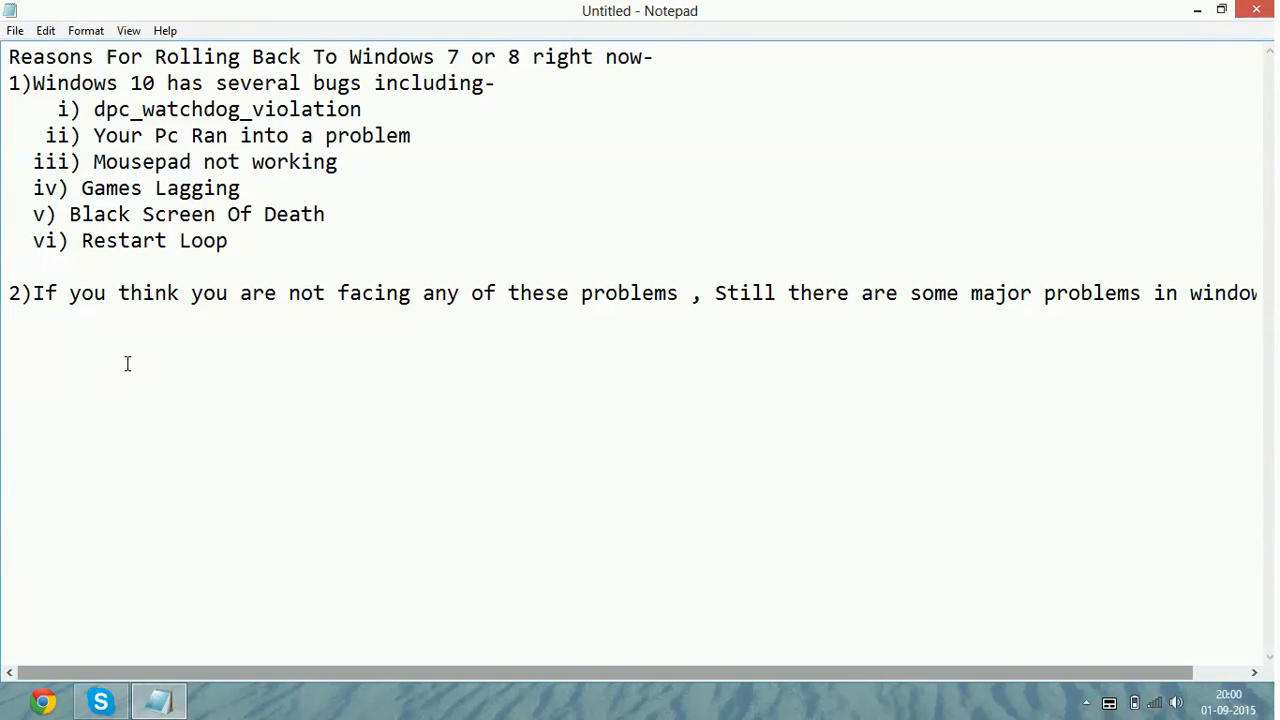
{"action": "key", "text": "enter"}
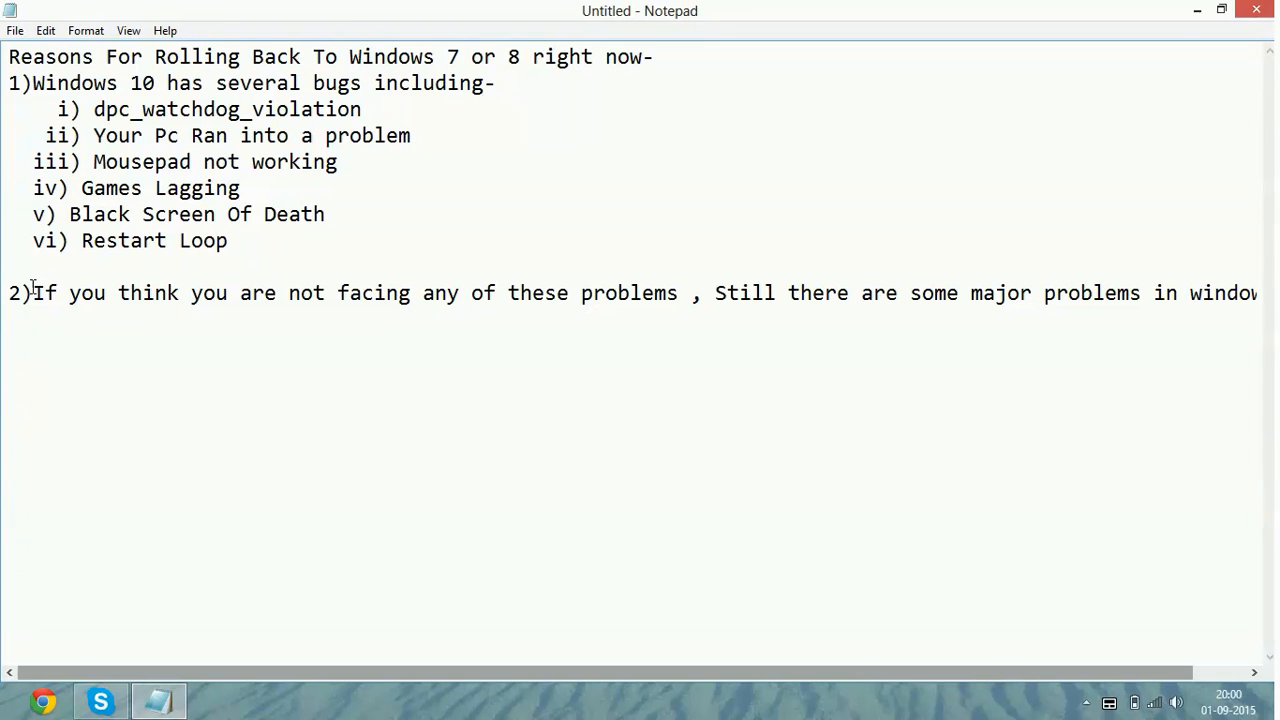
{"action": "left_click", "coordinate": [34, 292]}
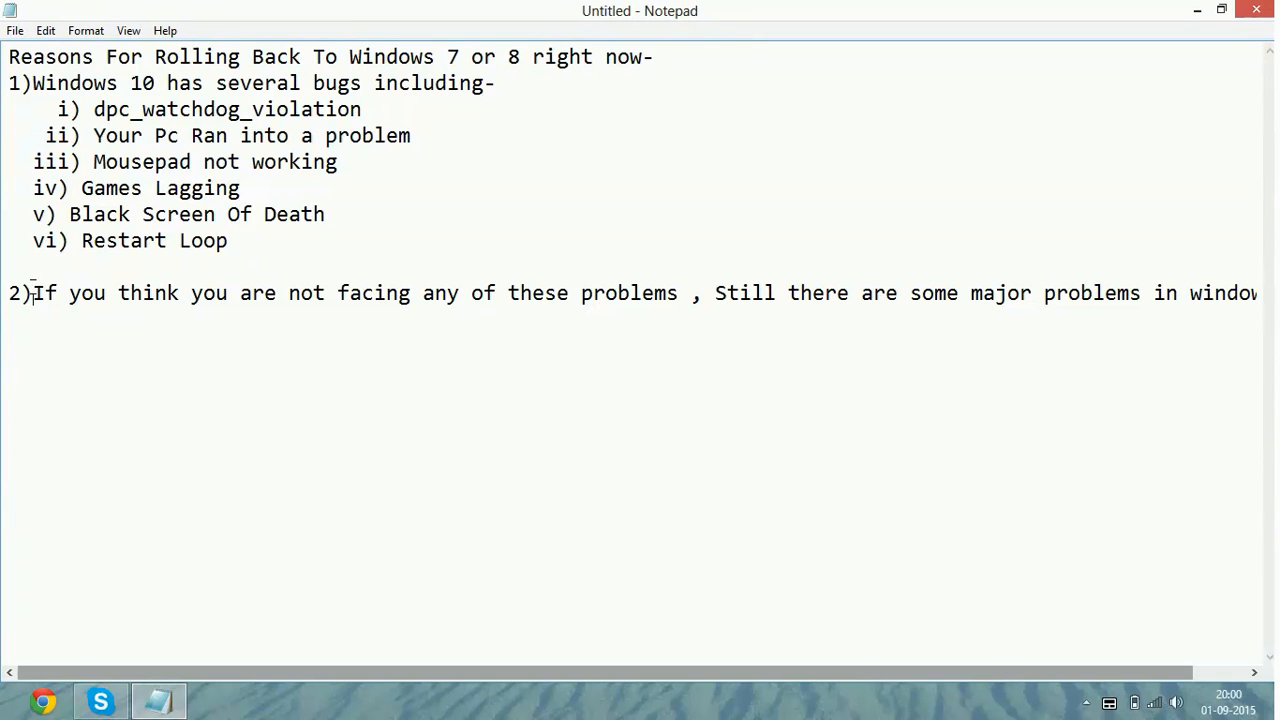